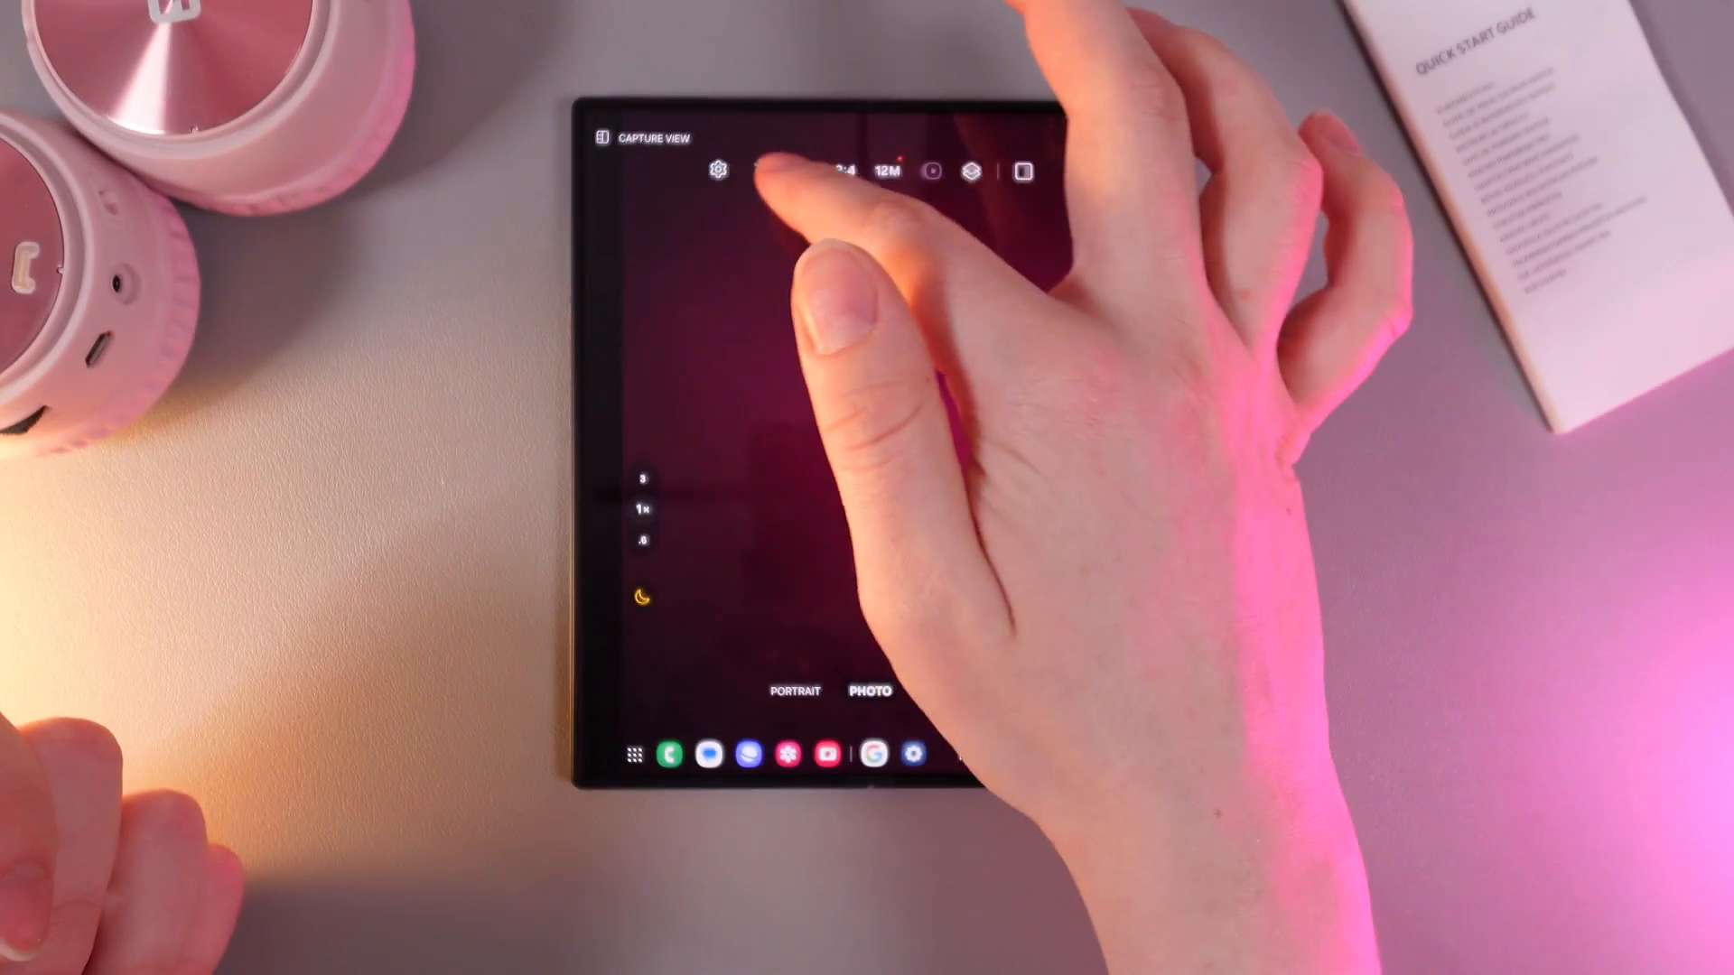
# - Scan the detected Quick Start Guide page once the document frame appears
pyautogui.click(721, 170)
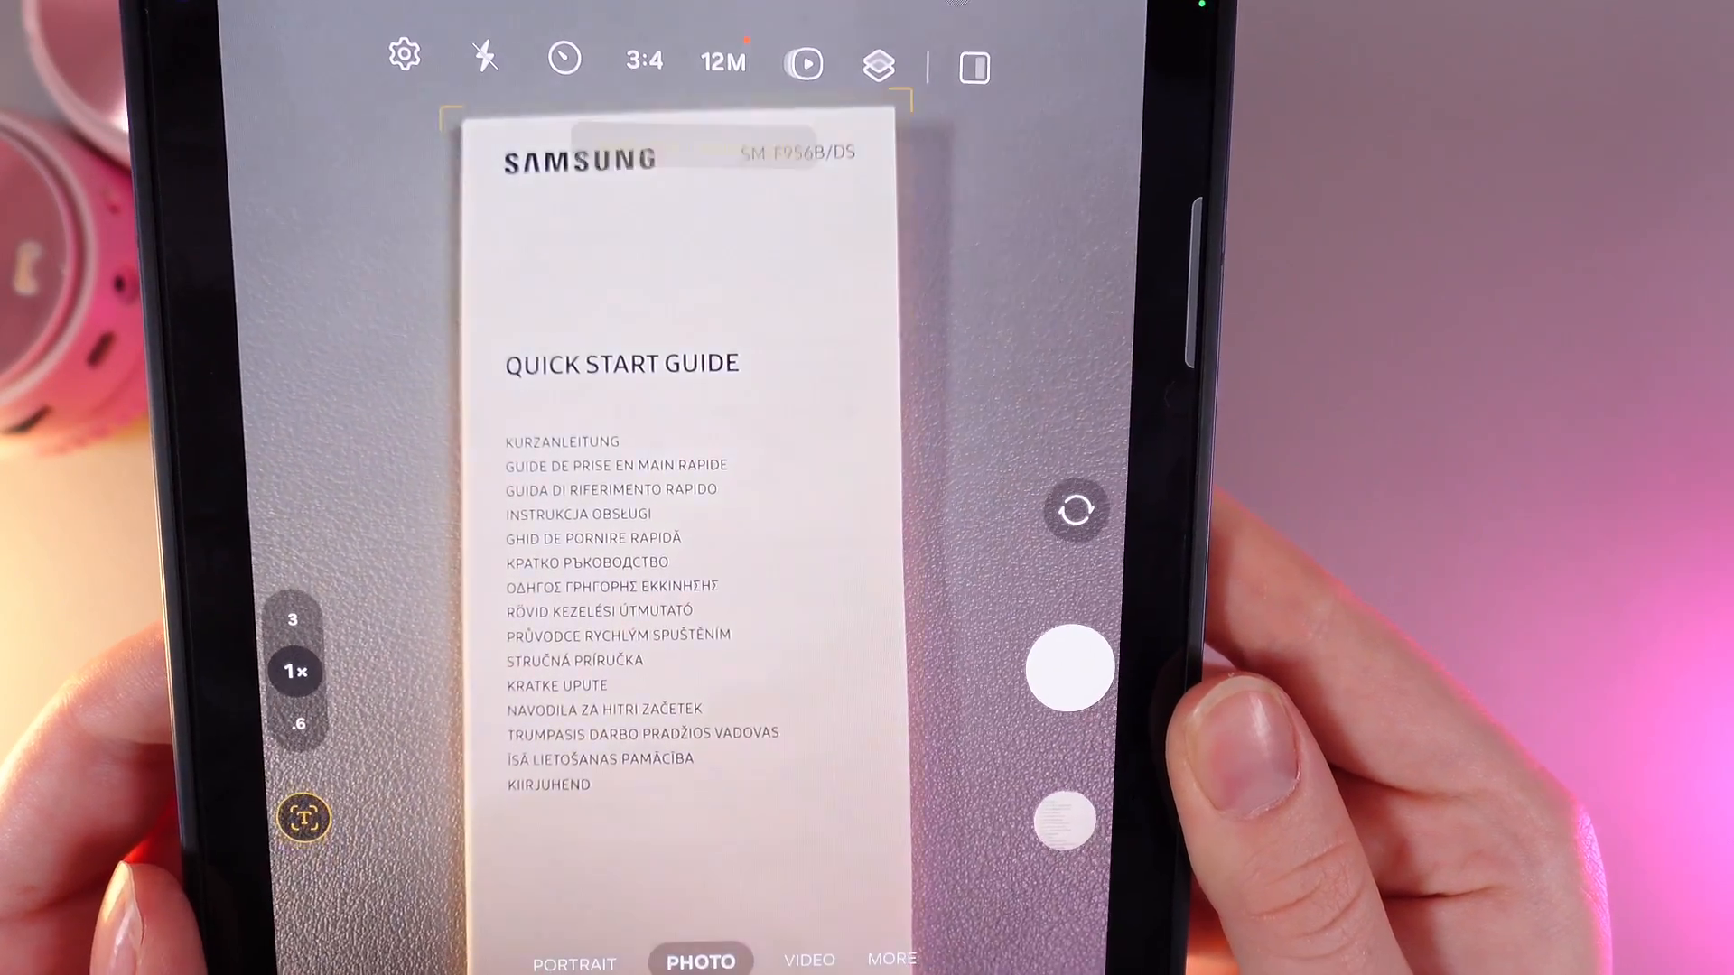
pyautogui.click(1066, 669)
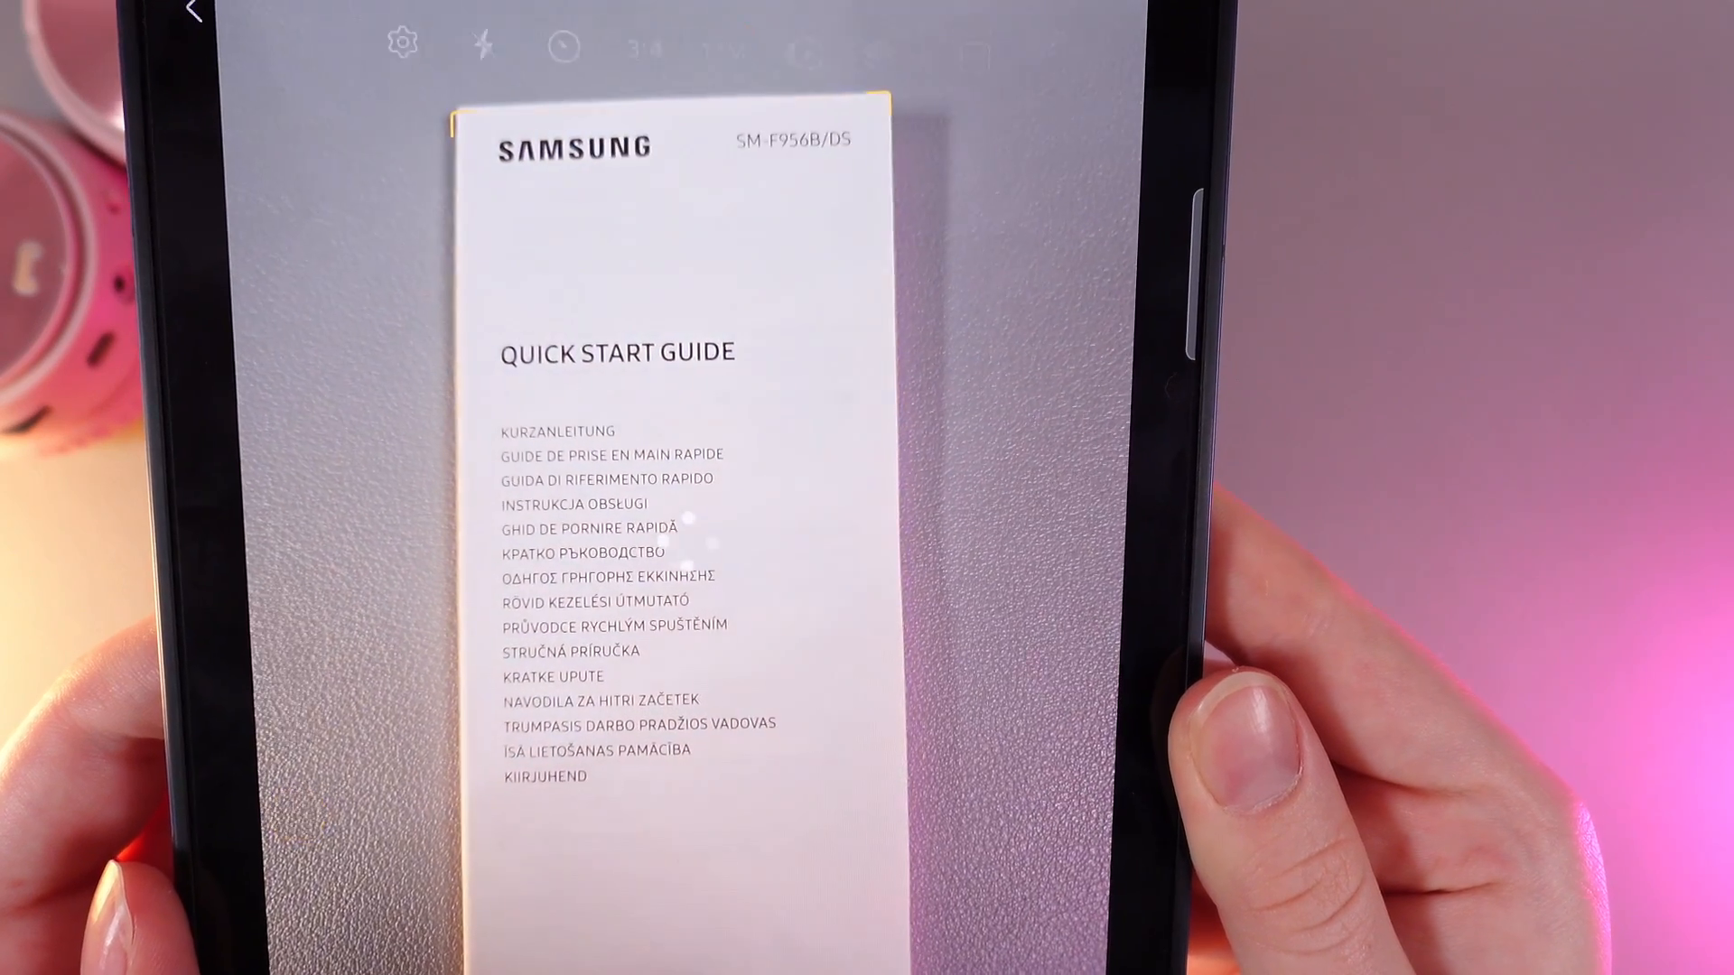